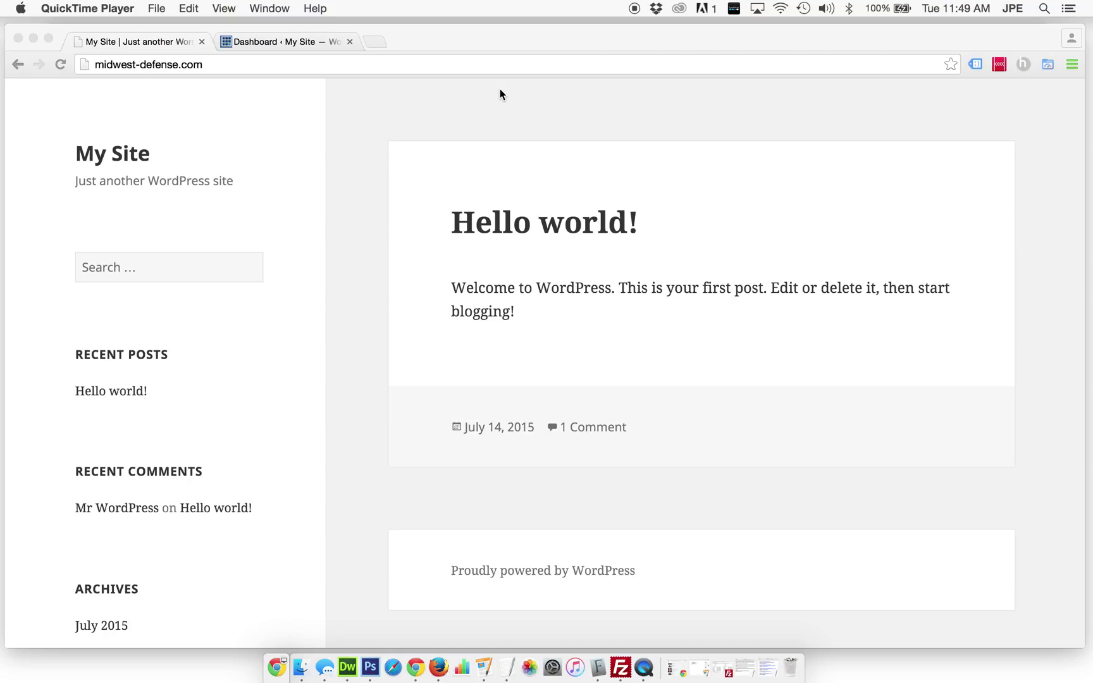
{"action": "mouse_move", "coordinate": [358, 114]}
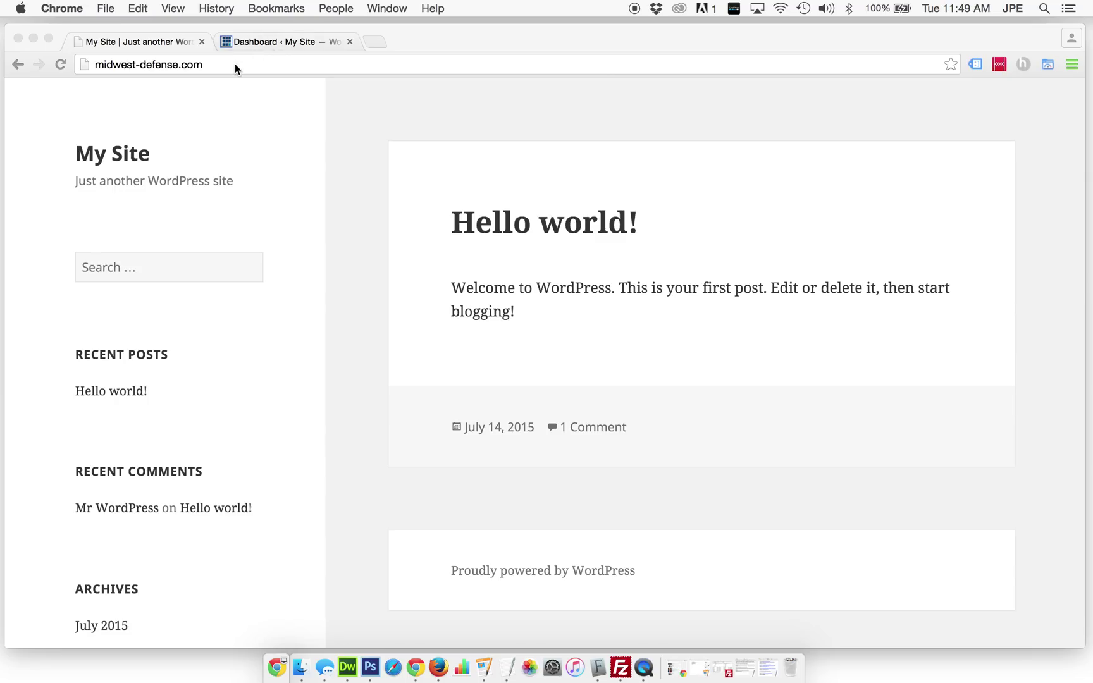
Go to /wp-admin and reach the Add Themes browser under Appearance > Themes
{"action": "type", "text": "/wp"}
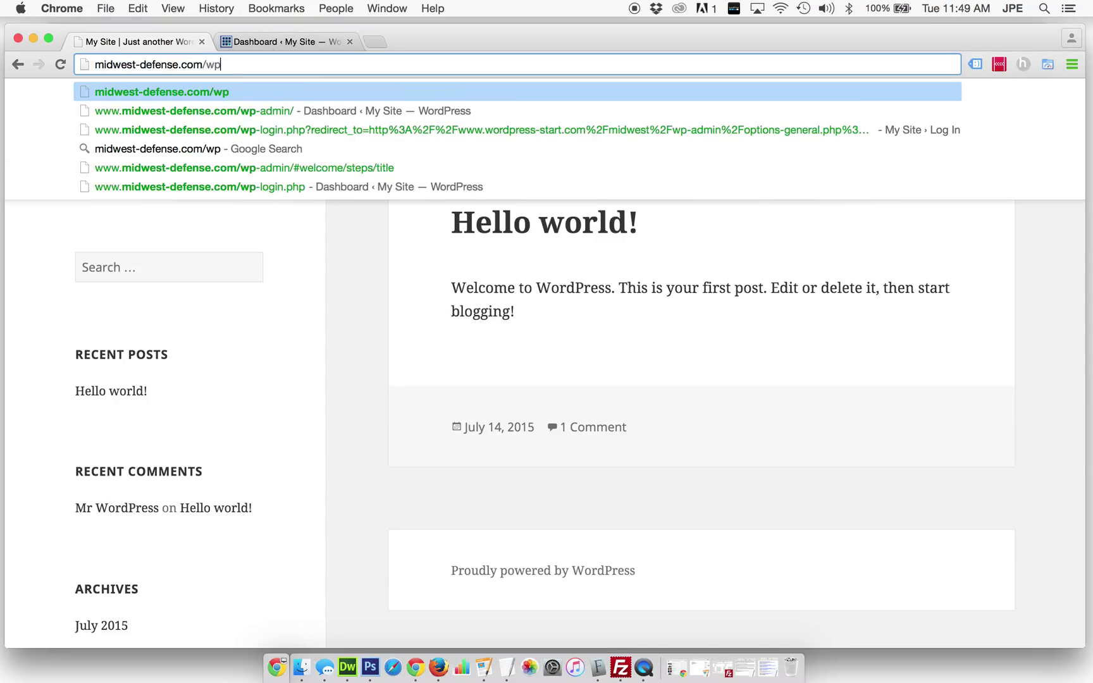
{"action": "type", "text": "-admin/#welcome/steps/title"}
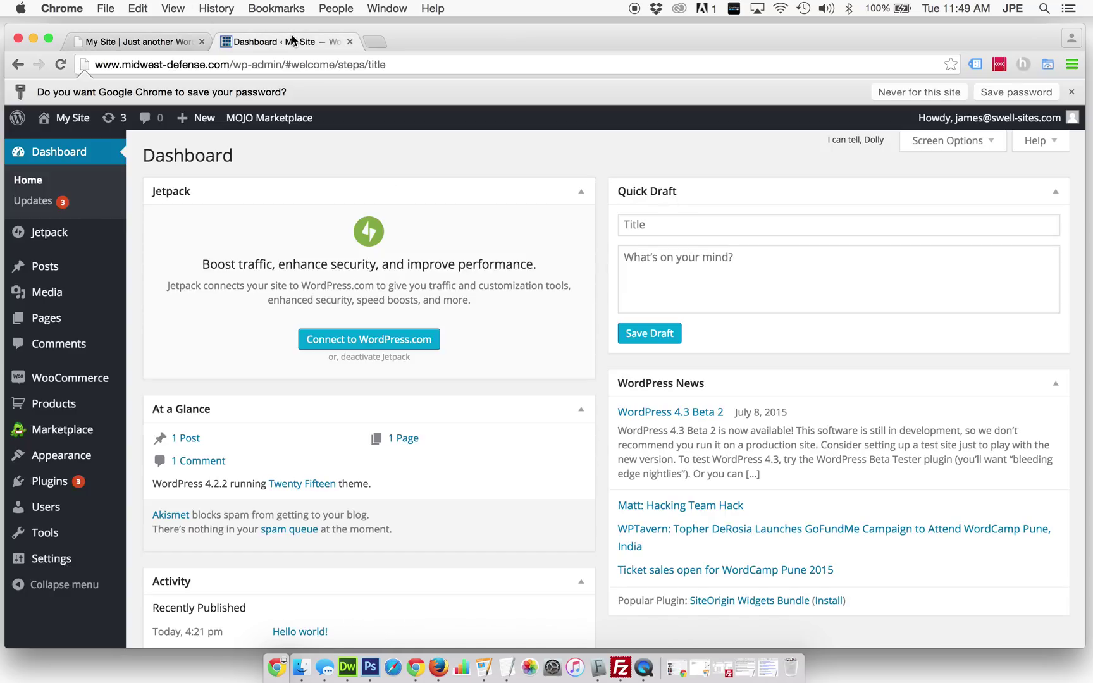
{"action": "mouse_move", "coordinate": [49, 232]}
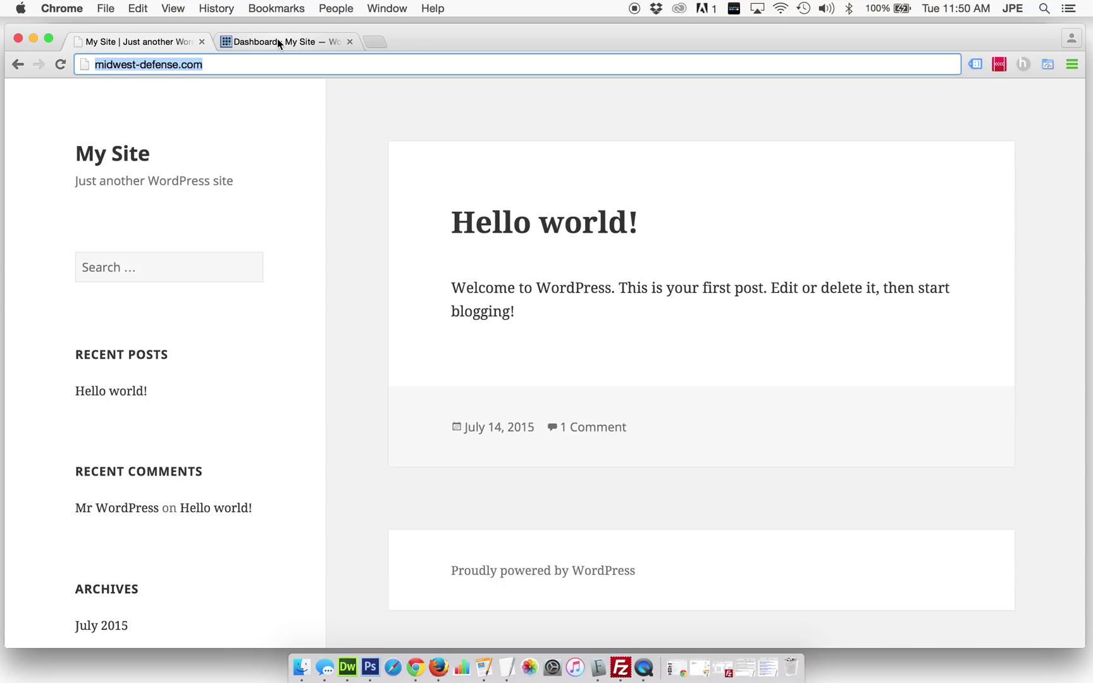
{"action": "left_click", "coordinate": [279, 41]}
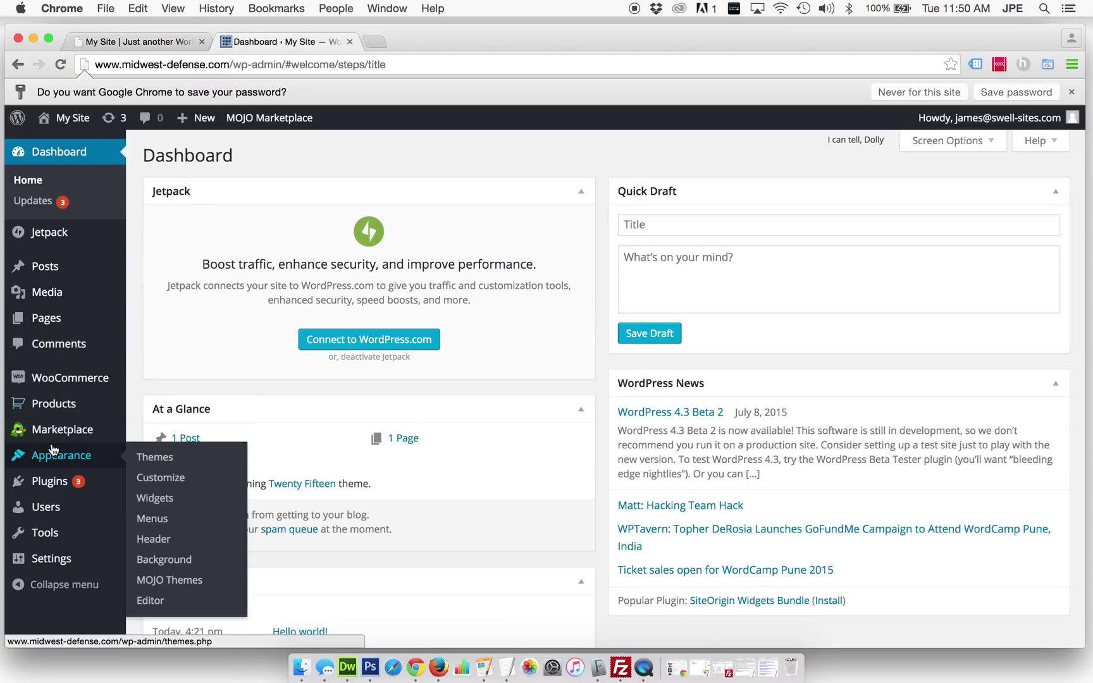
{"action": "left_click", "coordinate": [155, 456]}
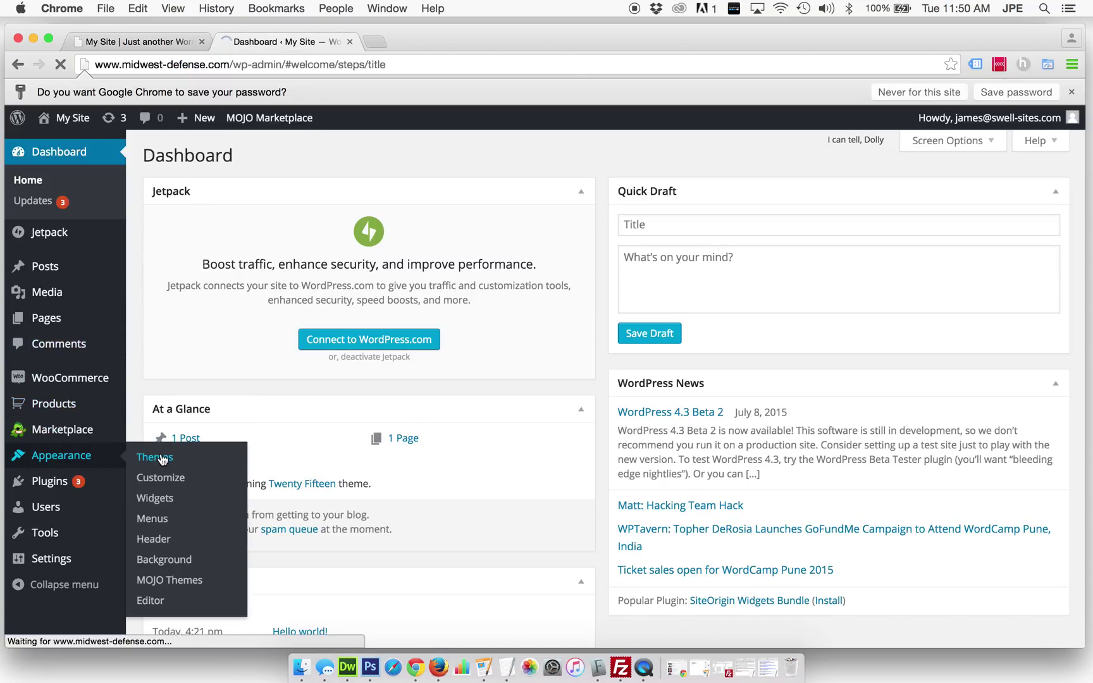
{"action": "left_click", "coordinate": [154, 458]}
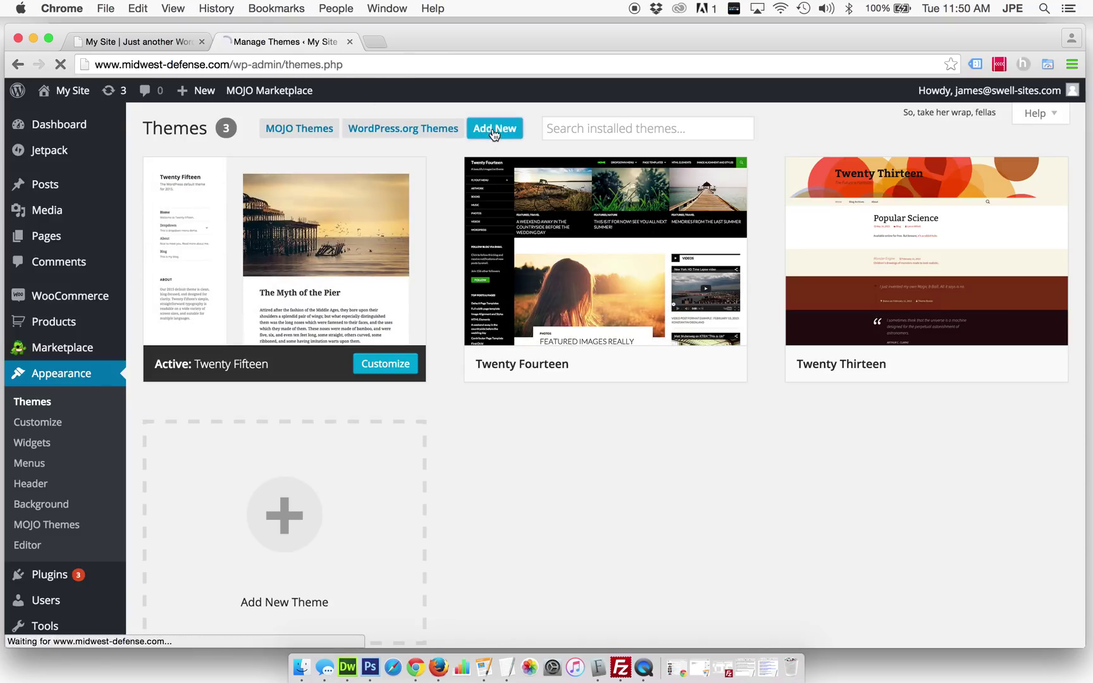
{"action": "left_click", "coordinate": [494, 128]}
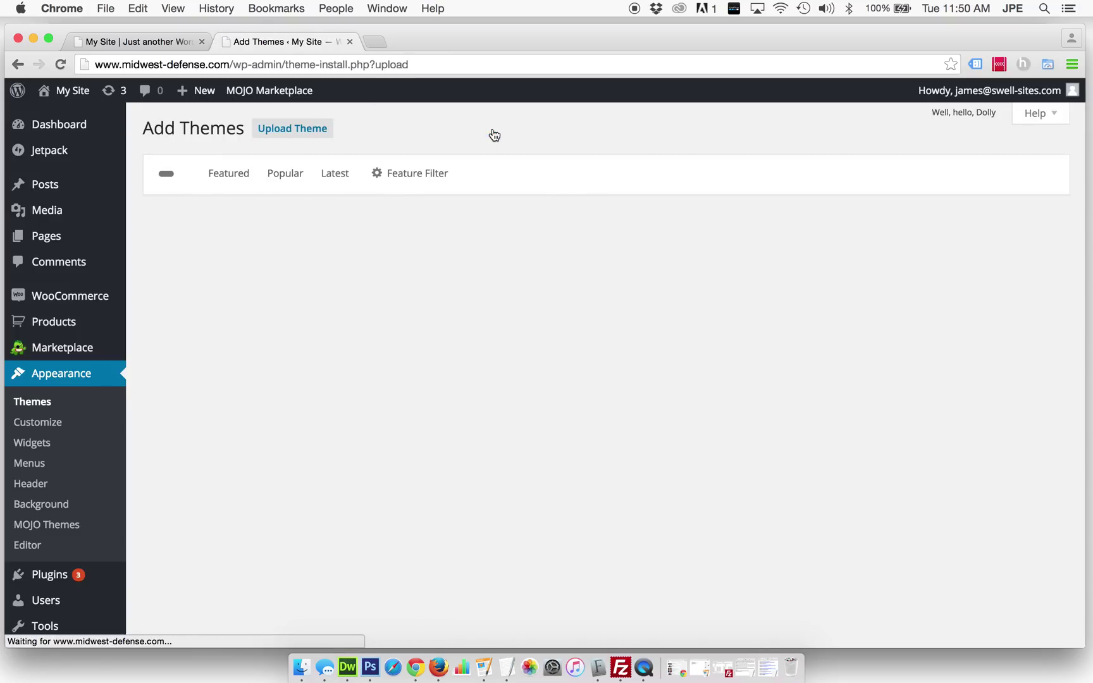
{"action": "left_click", "coordinate": [292, 128]}
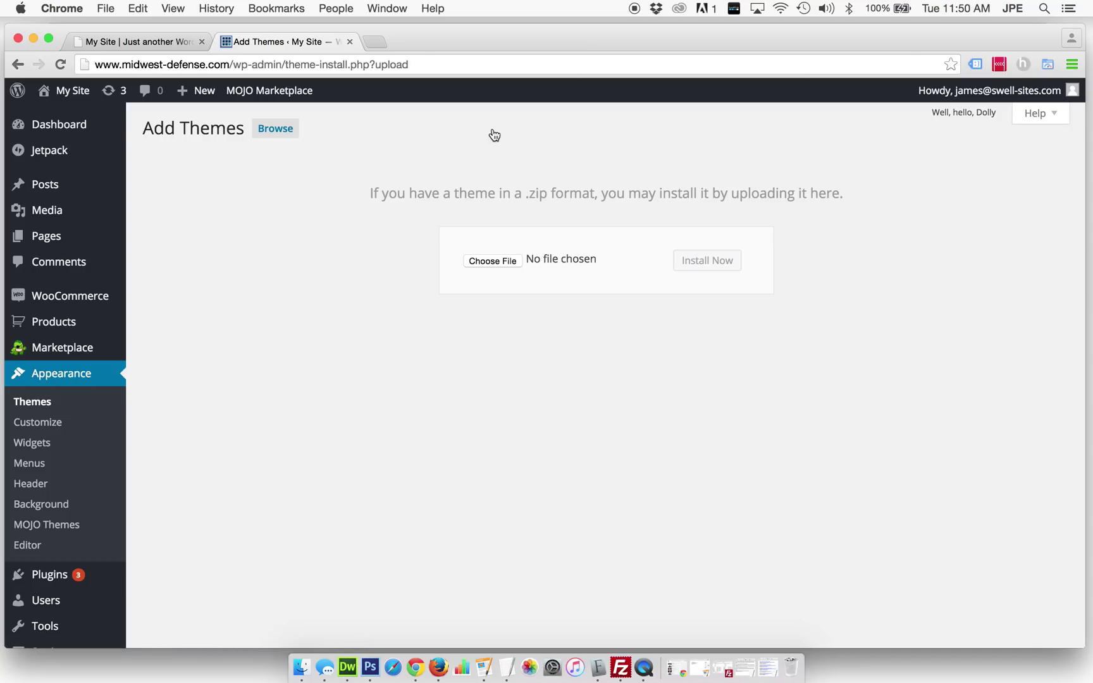
{"action": "left_click", "coordinate": [274, 128]}
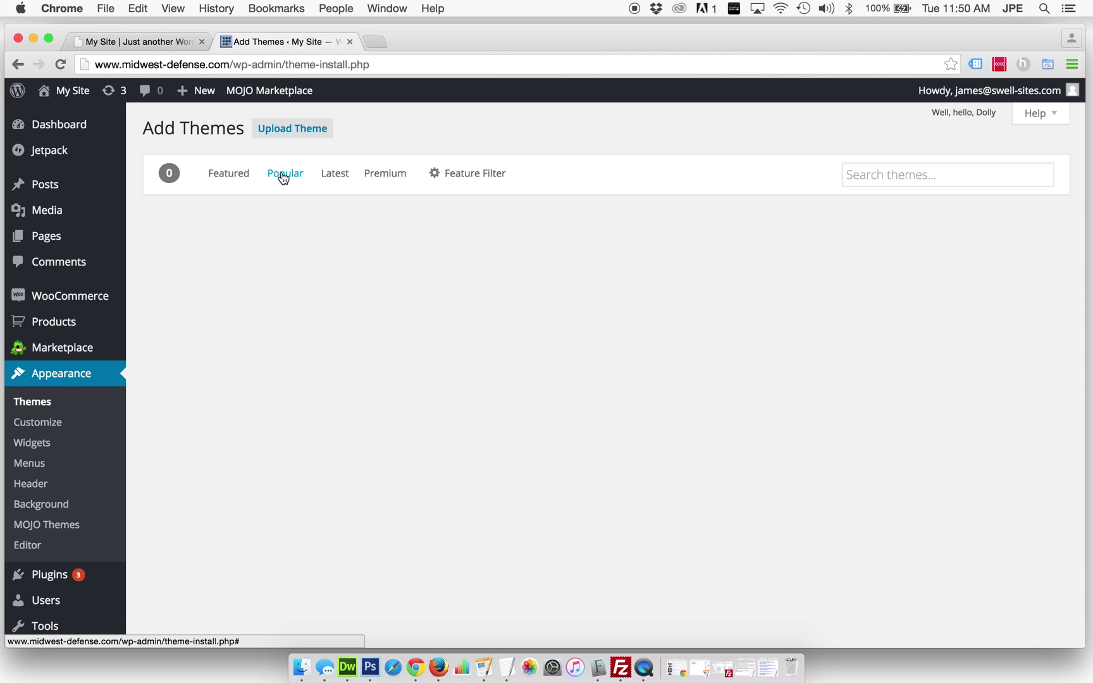
Install GeneratePress from the Popular themes list and activate it
{"action": "left_click", "coordinate": [284, 173]}
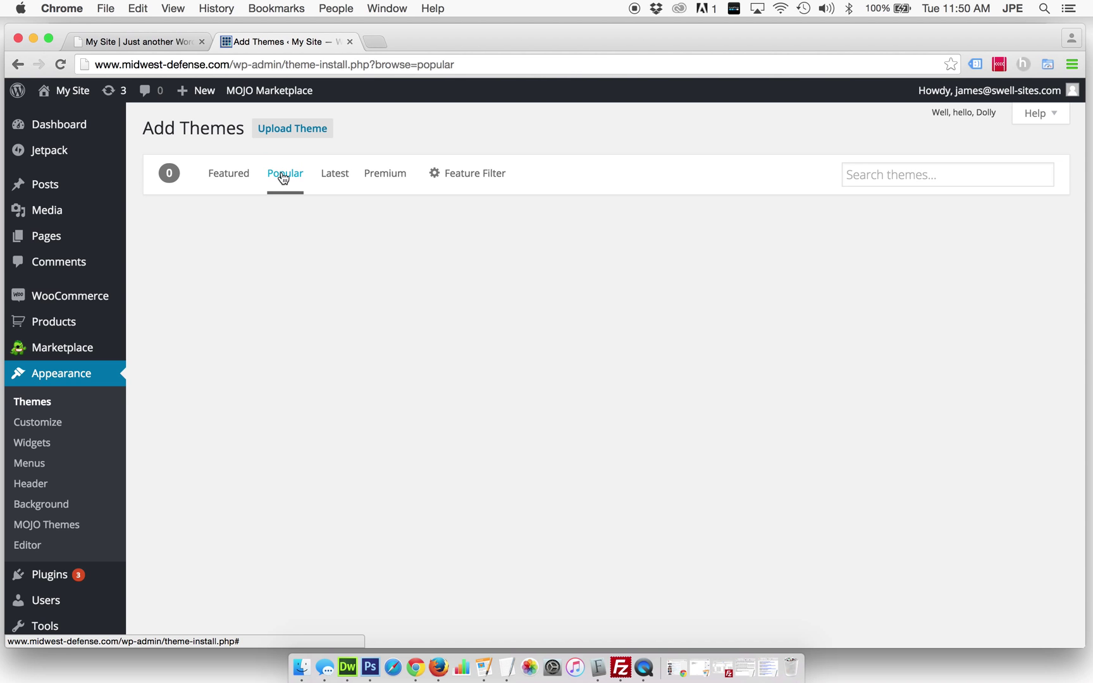
{"action": "scroll", "scroll_direction": "down", "scroll_amount": 3}
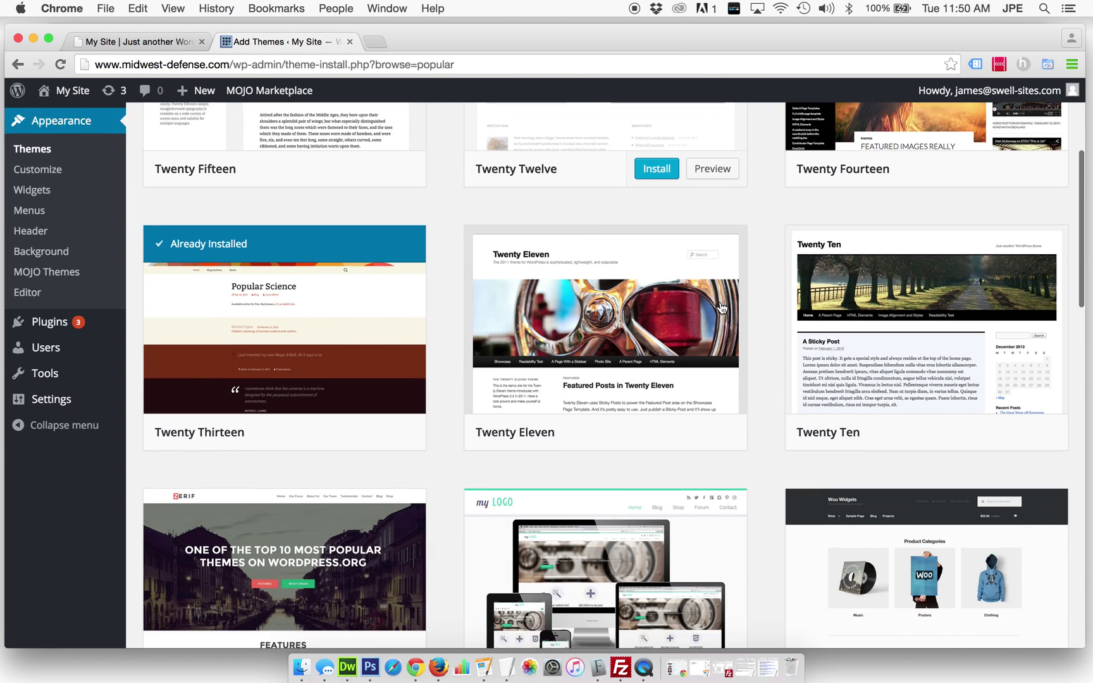
{"action": "scroll", "scroll_direction": "down", "scroll_amount": 3}
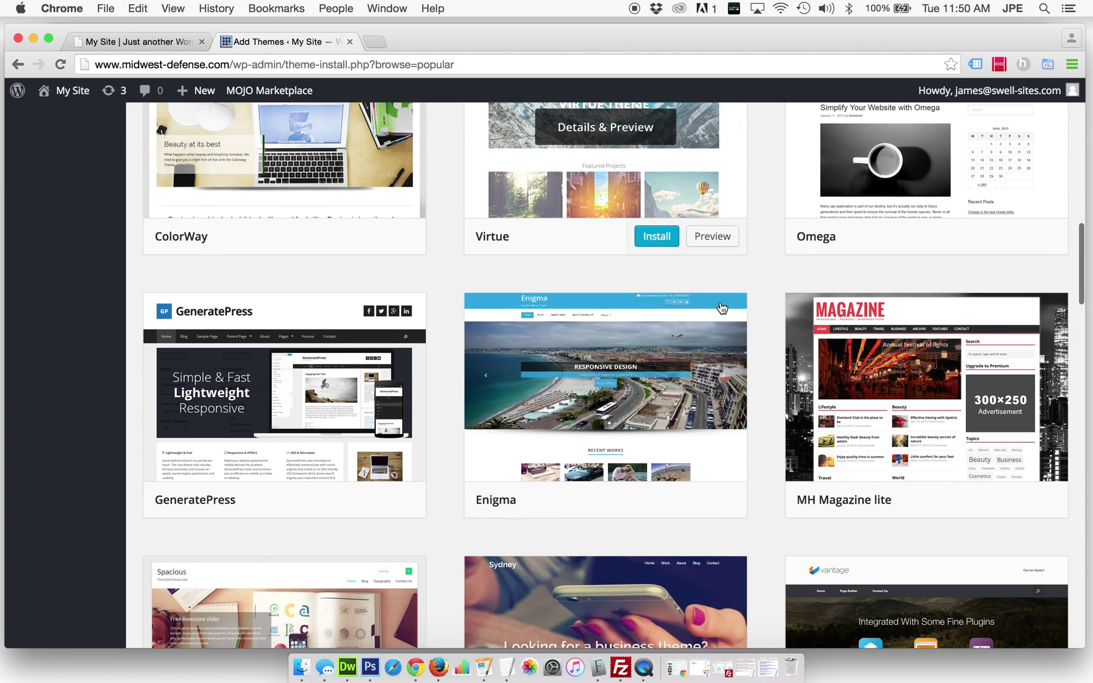
{"action": "scroll", "scroll_direction": "down", "scroll_amount": 3}
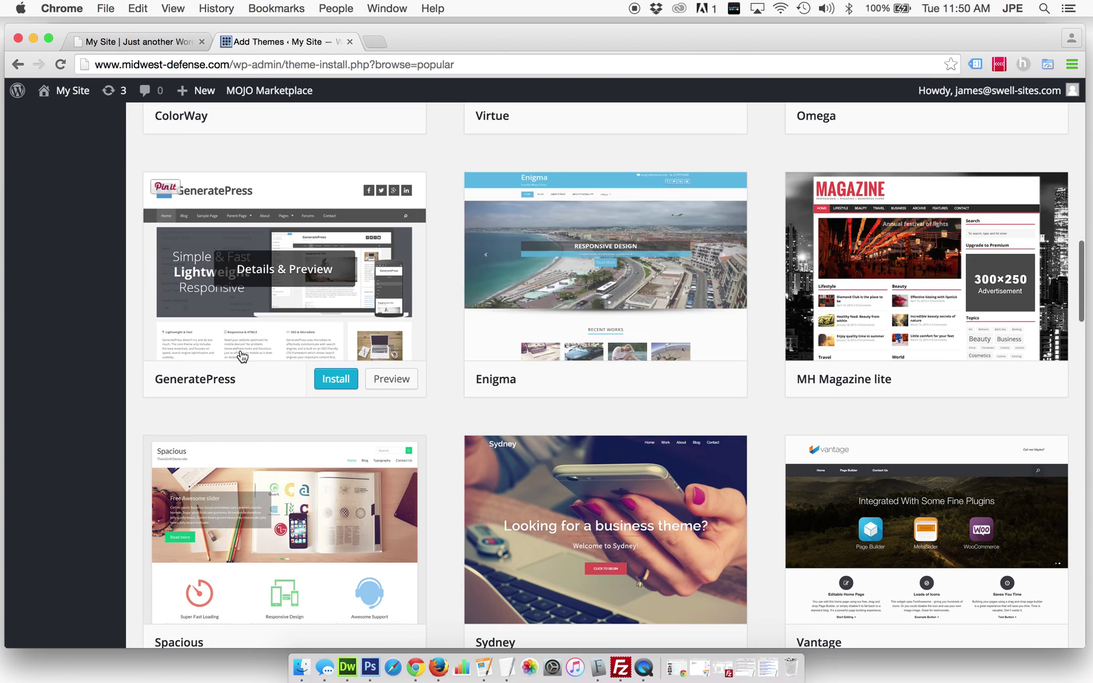
{"action": "left_click", "coordinate": [335, 379]}
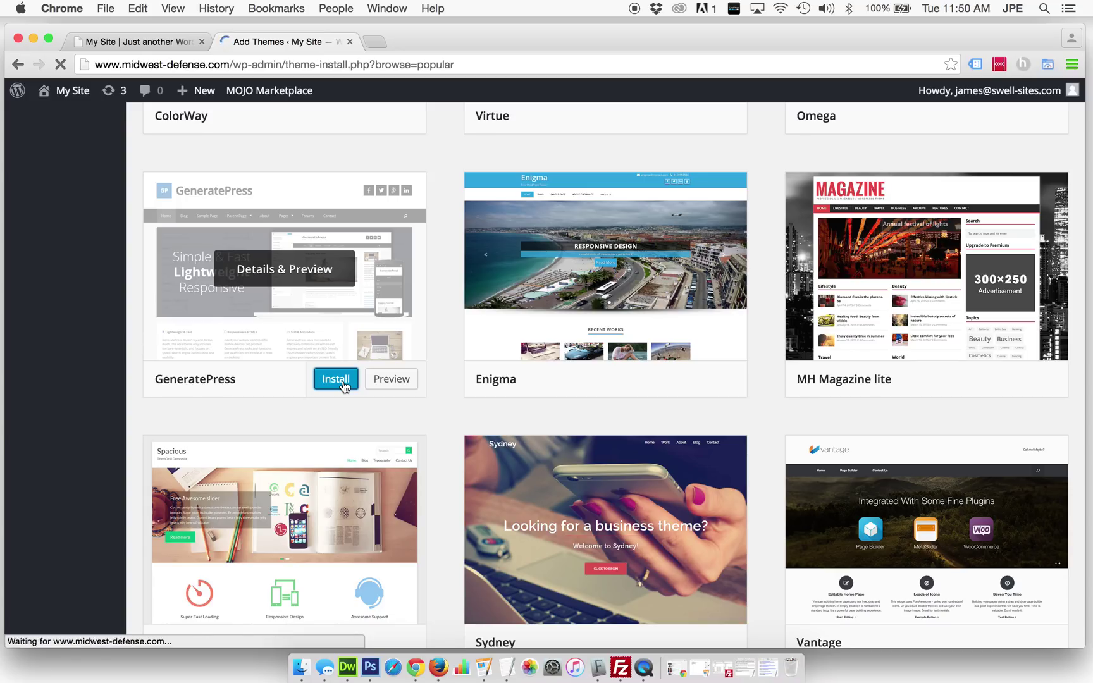
{"action": "left_click", "coordinate": [336, 379]}
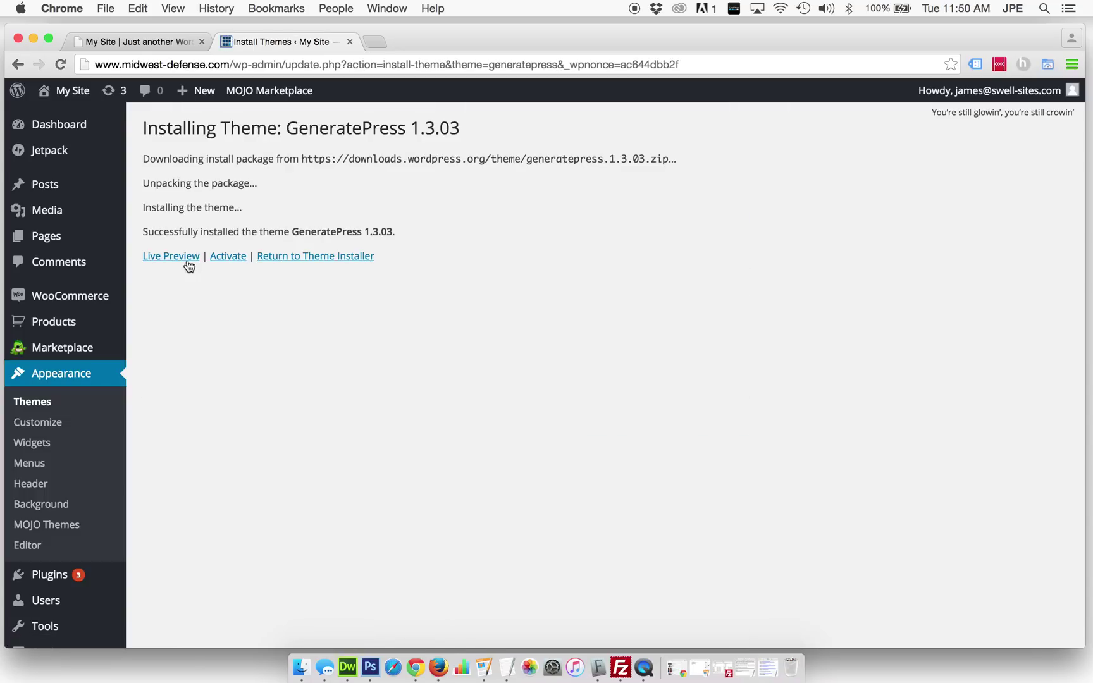
{"action": "left_click", "coordinate": [227, 256]}
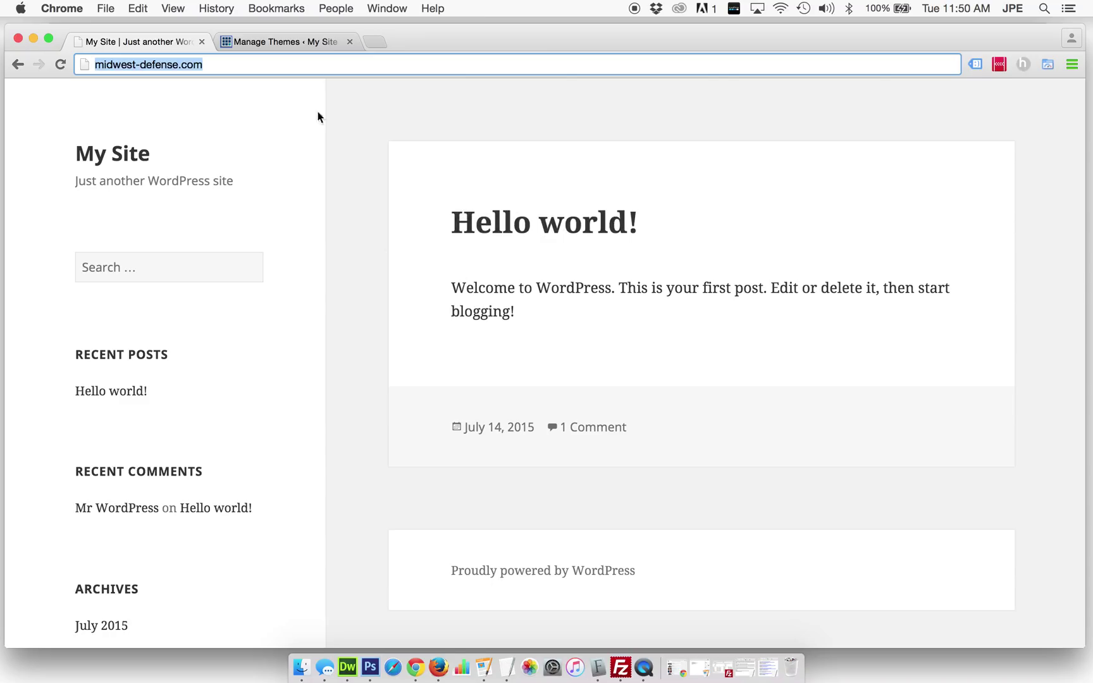
Reload the site's front page to preview it in the GeneratePress theme
{"action": "key", "text": "Return"}
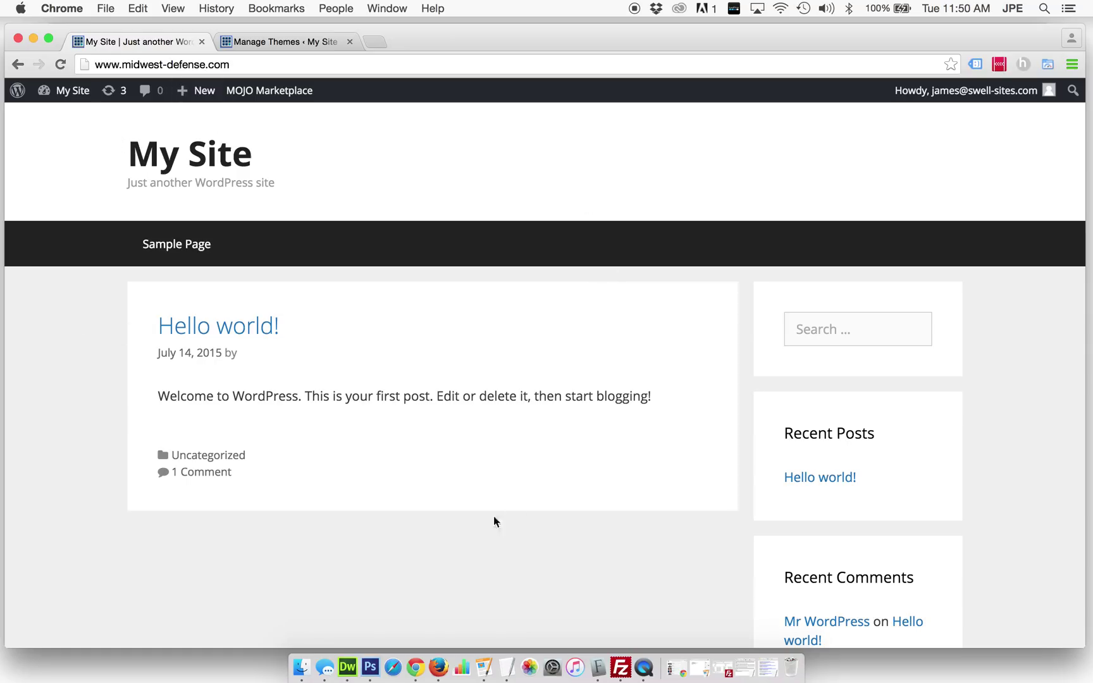
{"action": "mouse_move", "coordinate": [368, 582]}
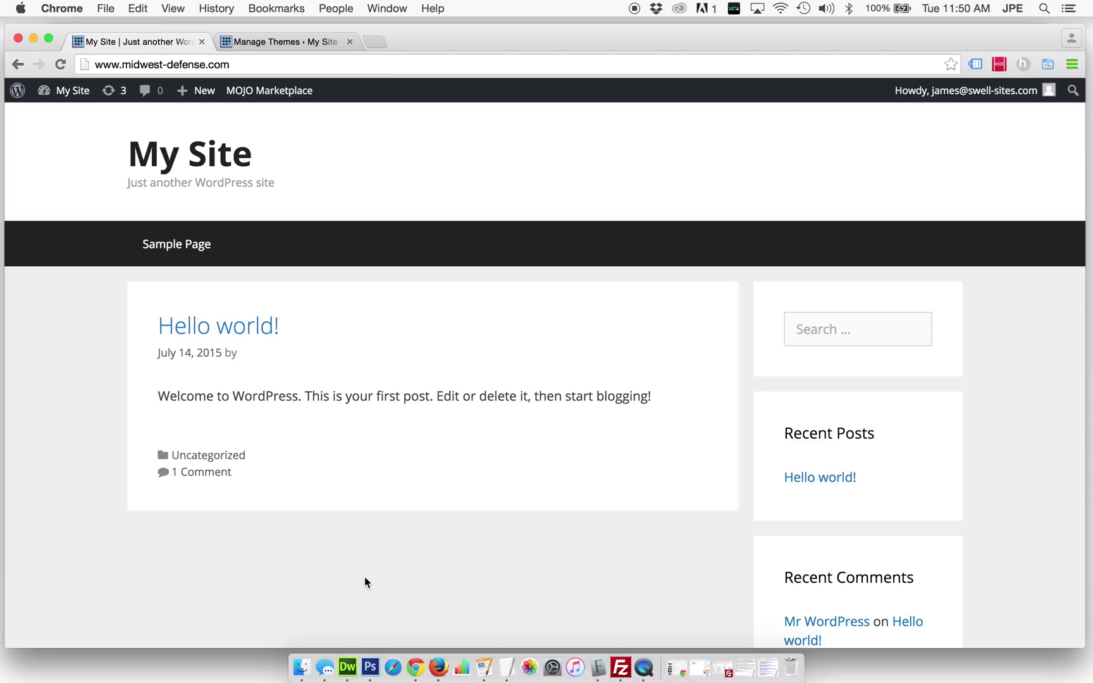
{"action": "mouse_move", "coordinate": [239, 104]}
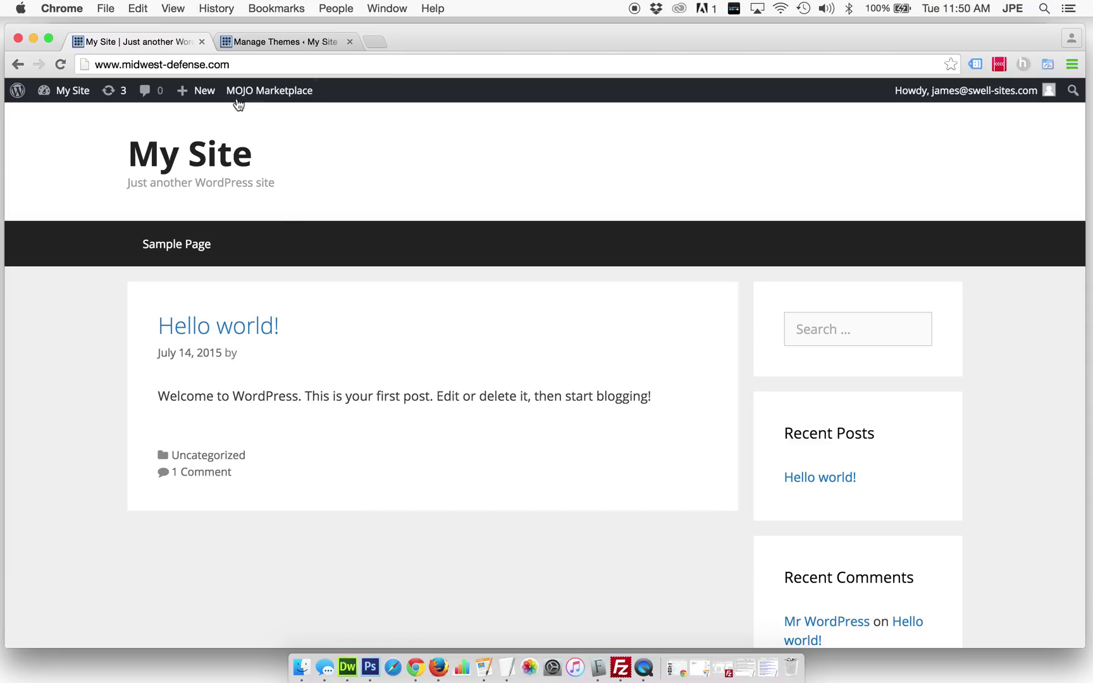
{"action": "mouse_move", "coordinate": [202, 525]}
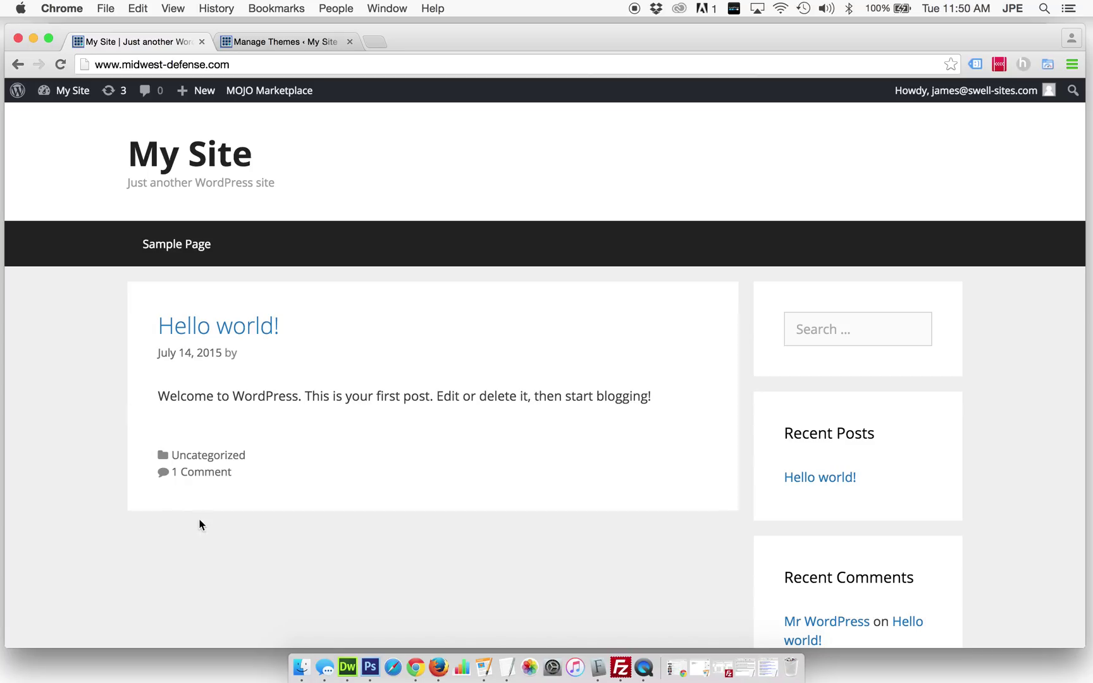
{"action": "mouse_move", "coordinate": [258, 412]}
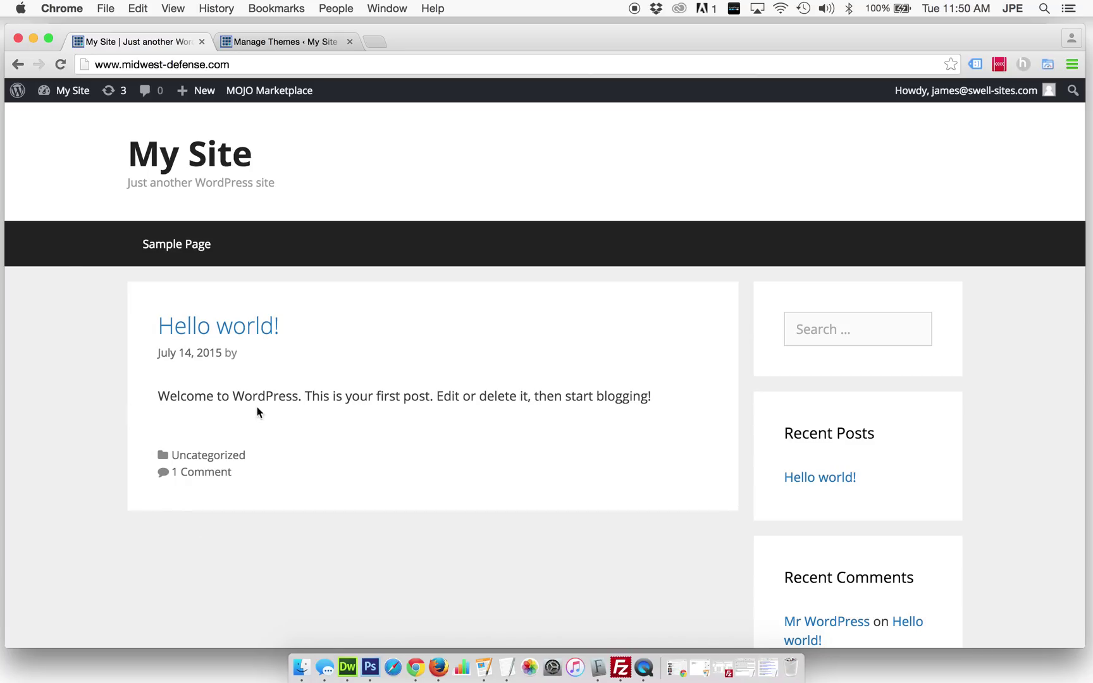
Open the GeneratePress Customizer from the My Site toolbar menu
{"action": "left_click", "coordinate": [72, 90]}
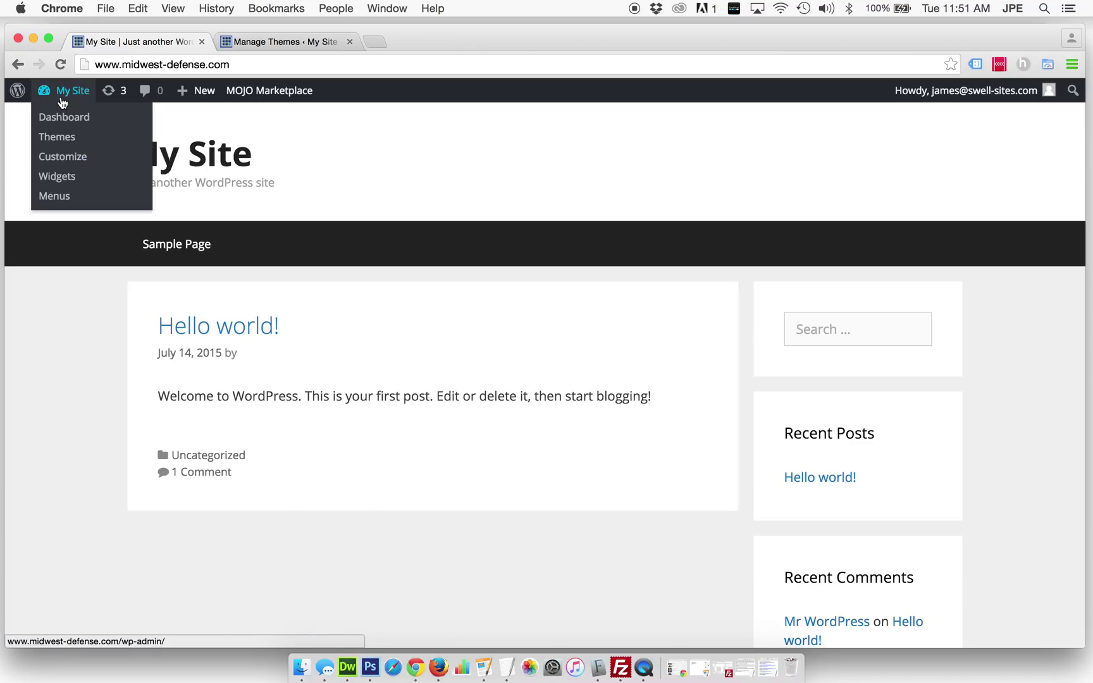
{"action": "mouse_move", "coordinate": [63, 117]}
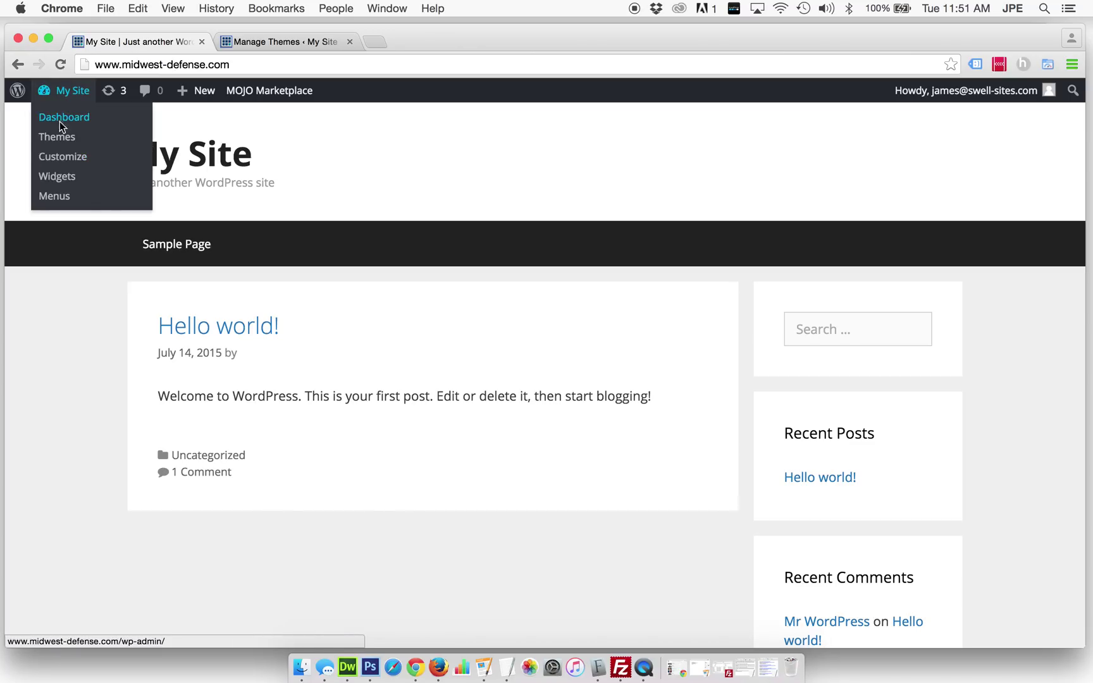
{"action": "left_click", "coordinate": [63, 156]}
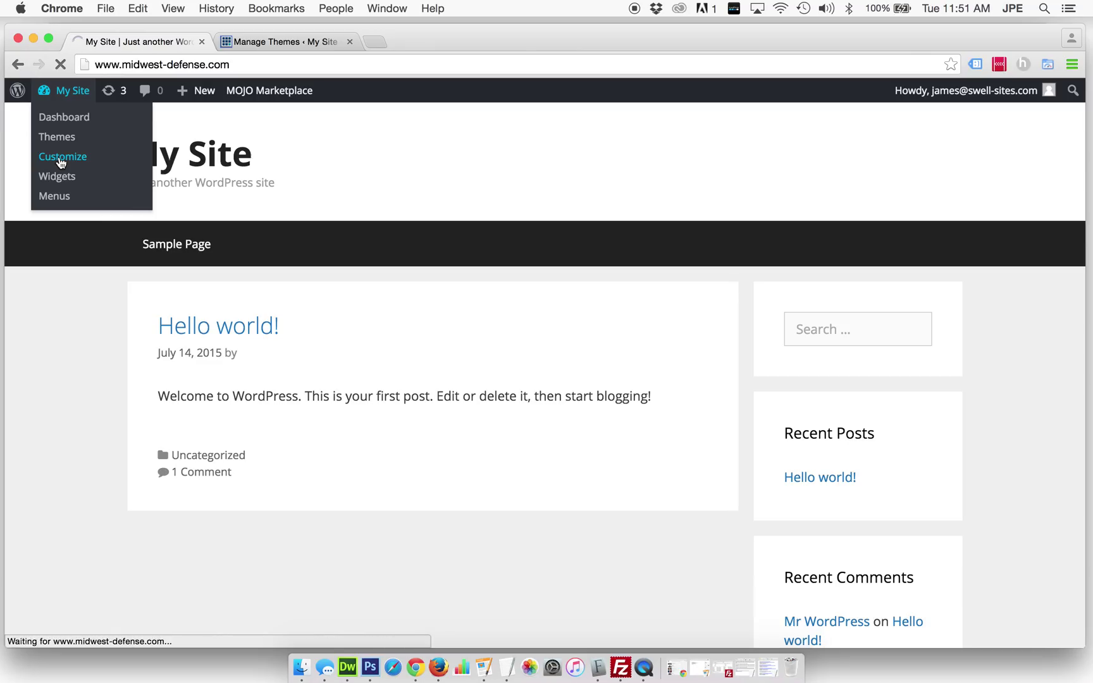
{"action": "left_click", "coordinate": [62, 156]}
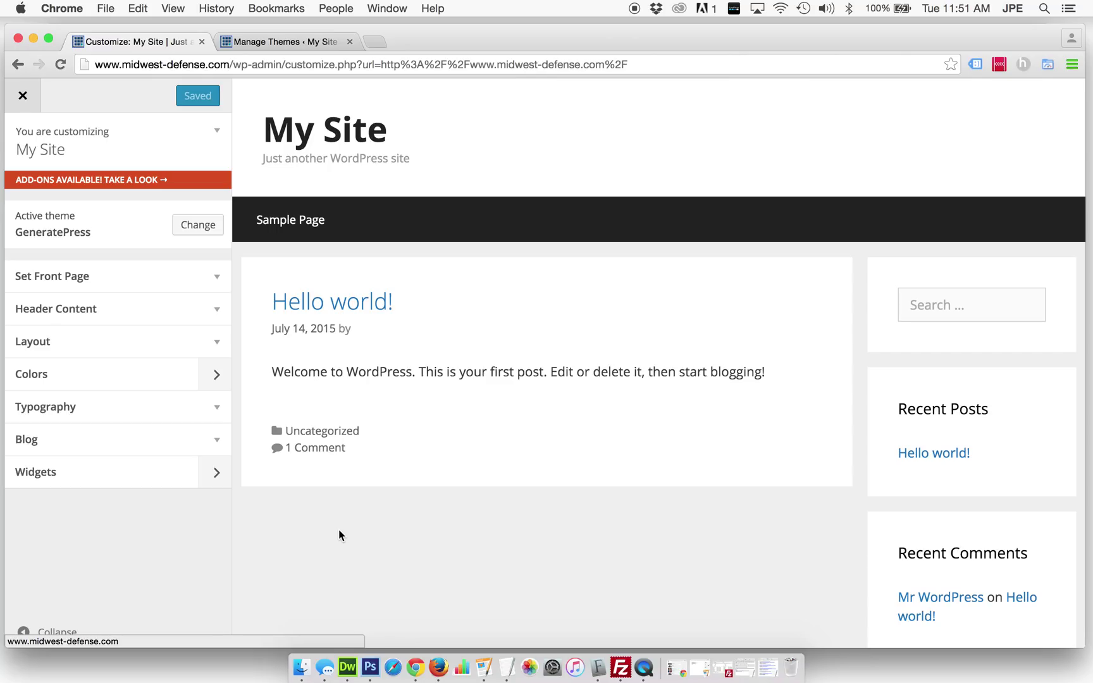
{"action": "mouse_move", "coordinate": [86, 282]}
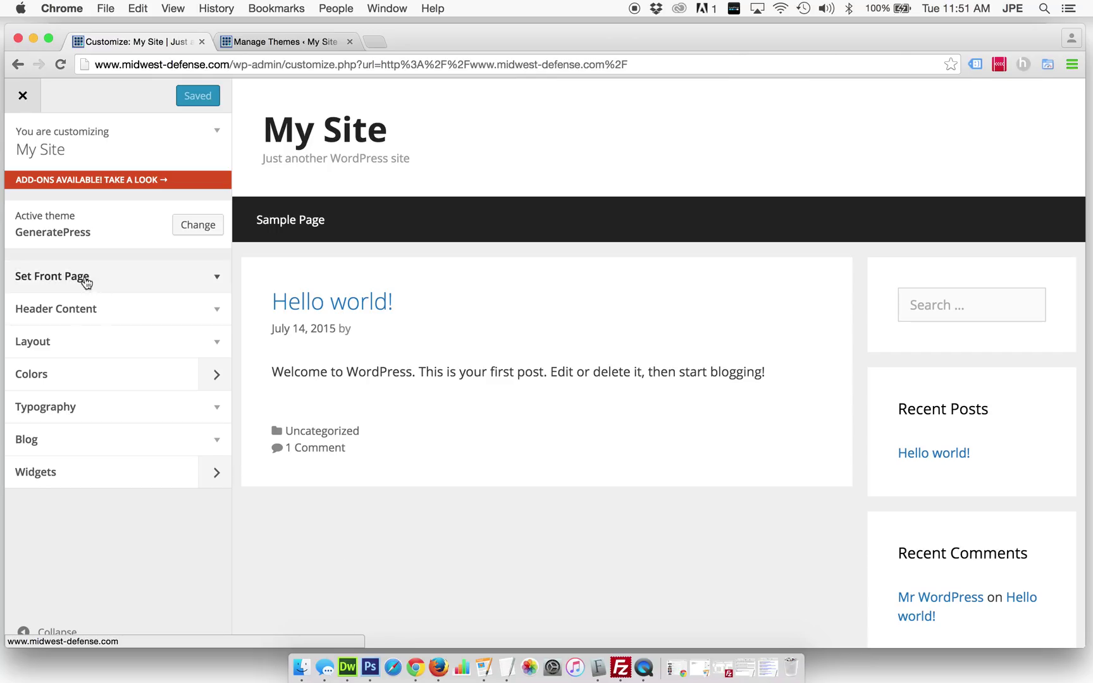
{"action": "mouse_move", "coordinate": [94, 473]}
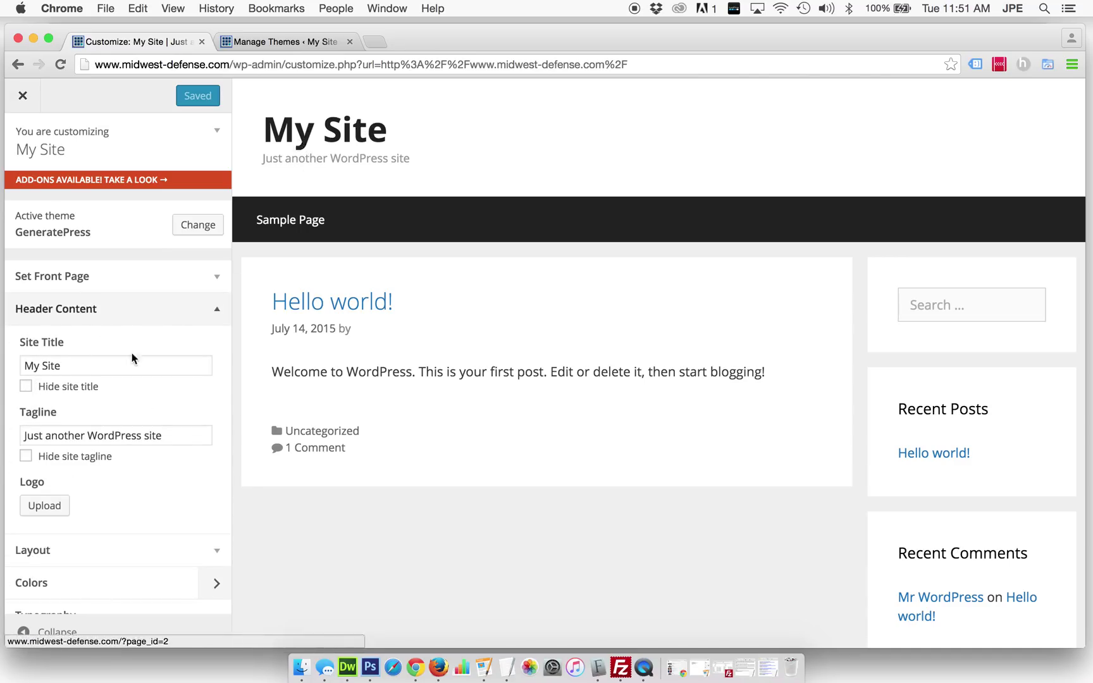
Tick Hide site title and Hide site tagline, and start uploading a logo
{"action": "left_click", "coordinate": [26, 387]}
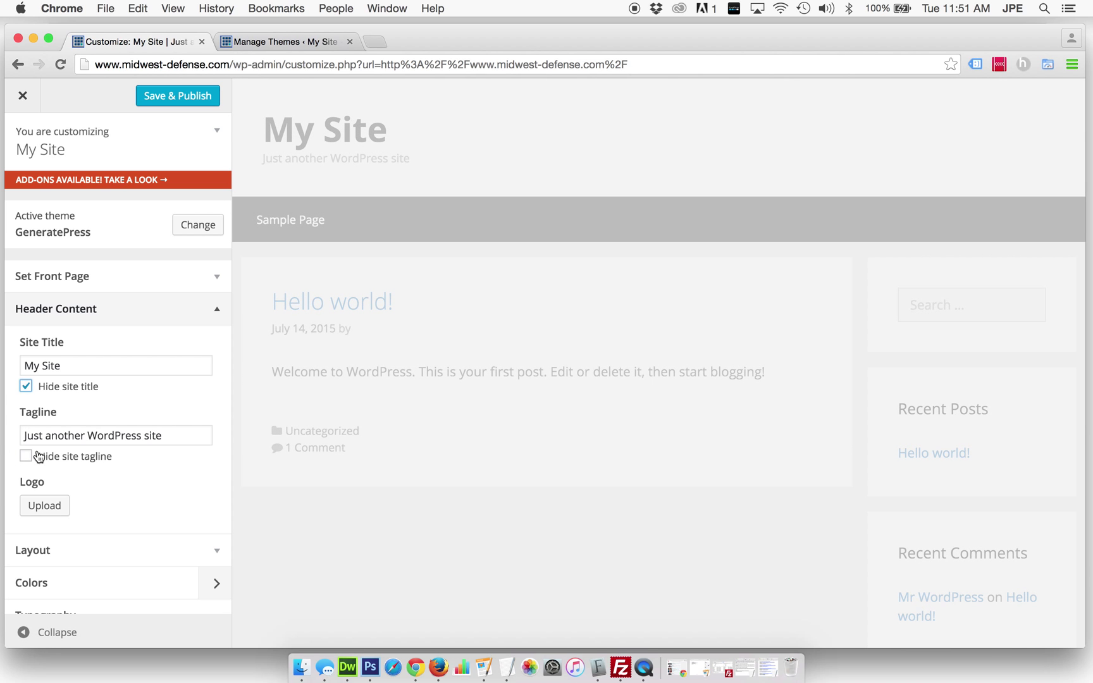
{"action": "left_click", "coordinate": [26, 456]}
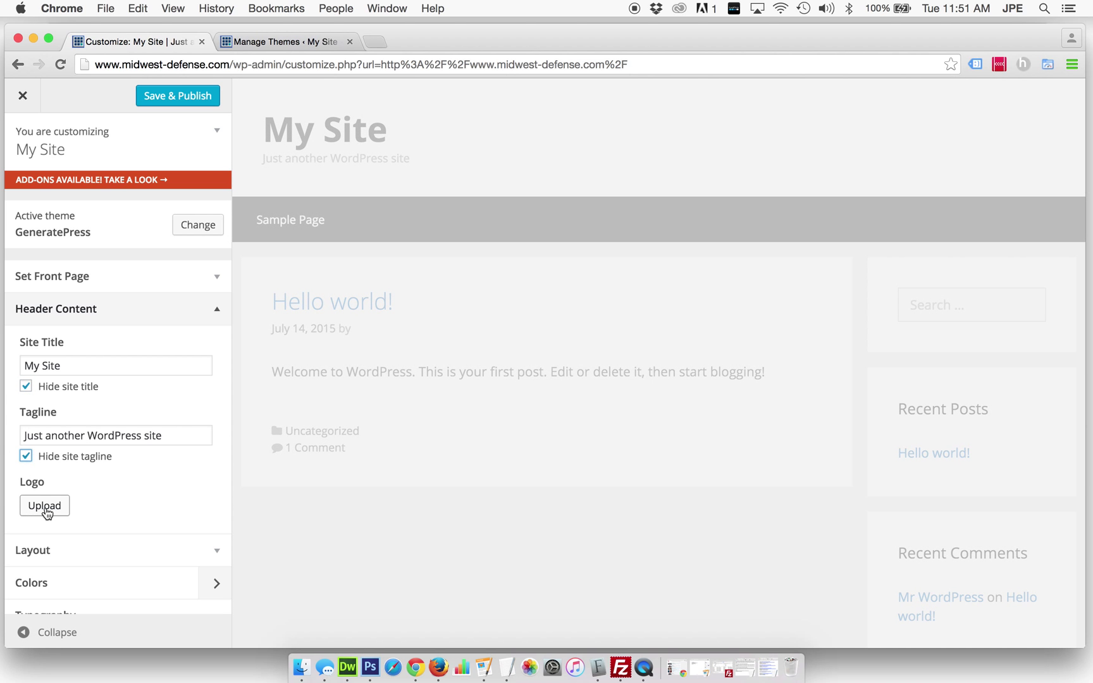
{"action": "left_click", "coordinate": [44, 506]}
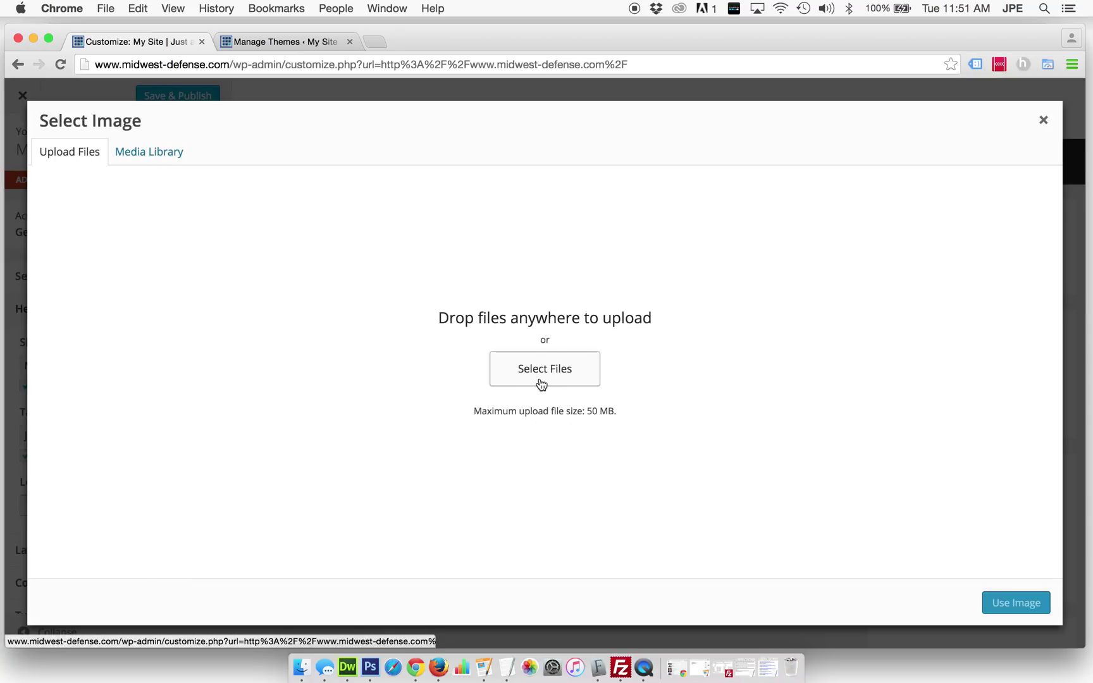
Use the sample-logo image from the Media Library as the header logo
{"action": "left_click", "coordinate": [545, 369]}
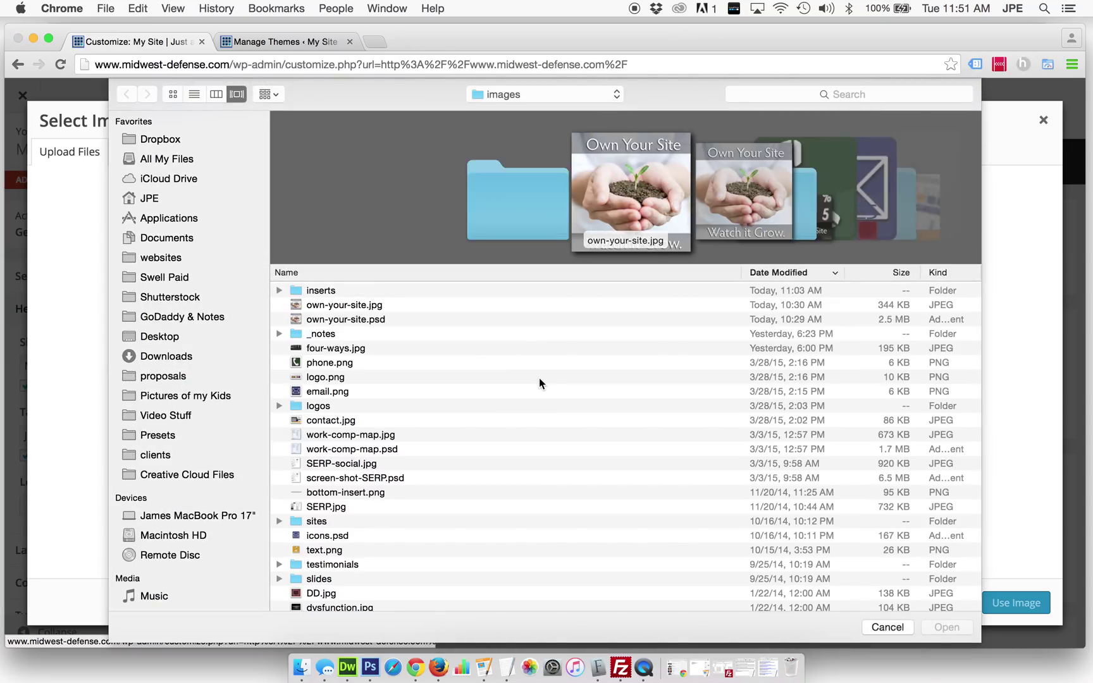
{"action": "left_click", "coordinate": [343, 305]}
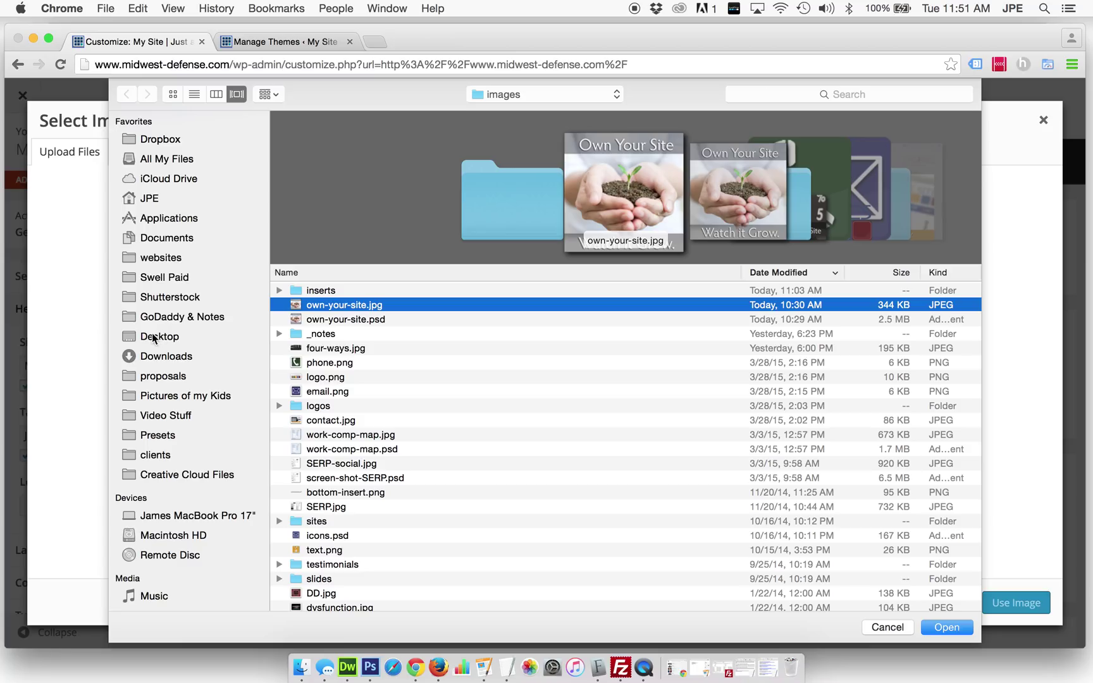
{"action": "left_click", "coordinate": [159, 337]}
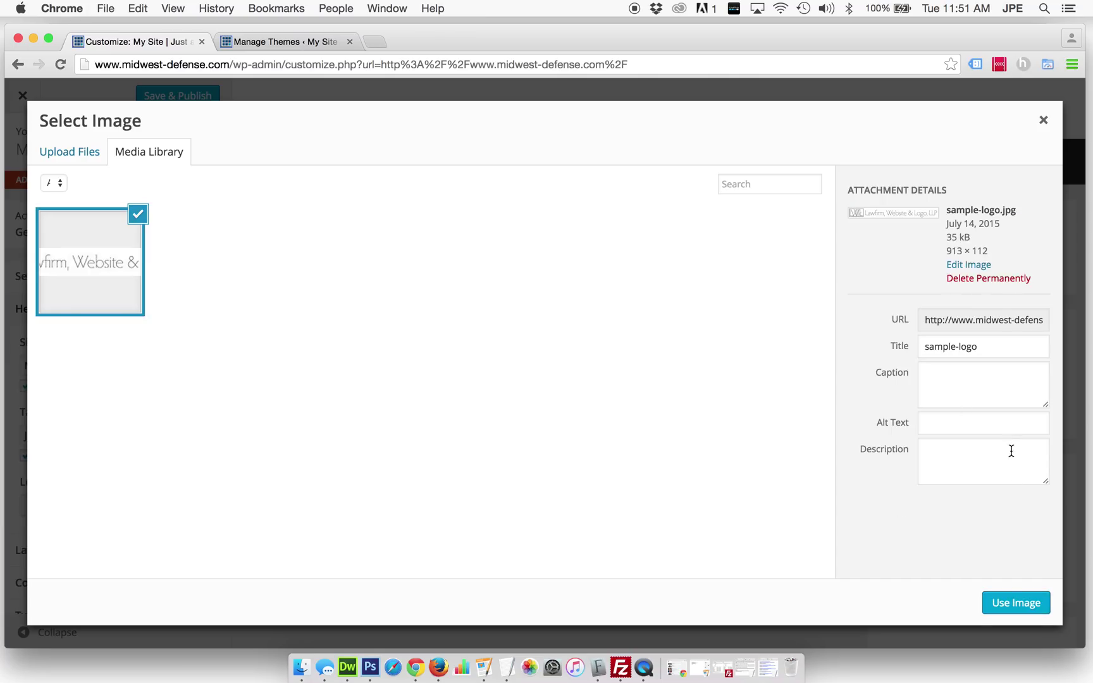
{"action": "left_click", "coordinate": [1015, 603]}
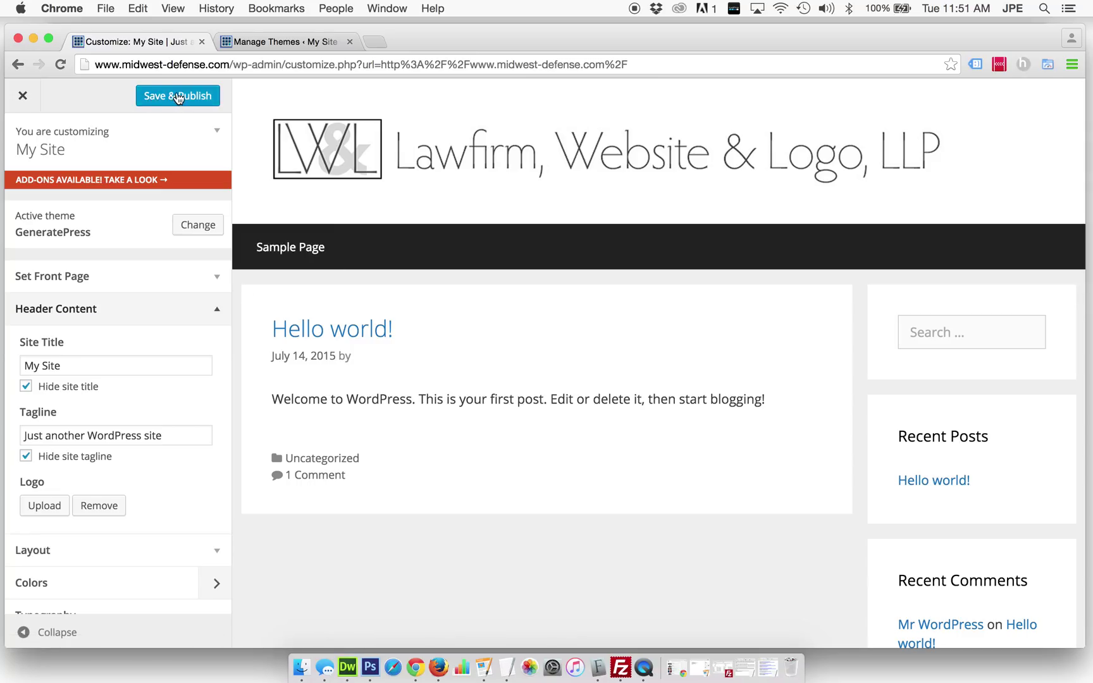
Save & Publish the header changes and close the Customizer
{"action": "left_click", "coordinate": [178, 96]}
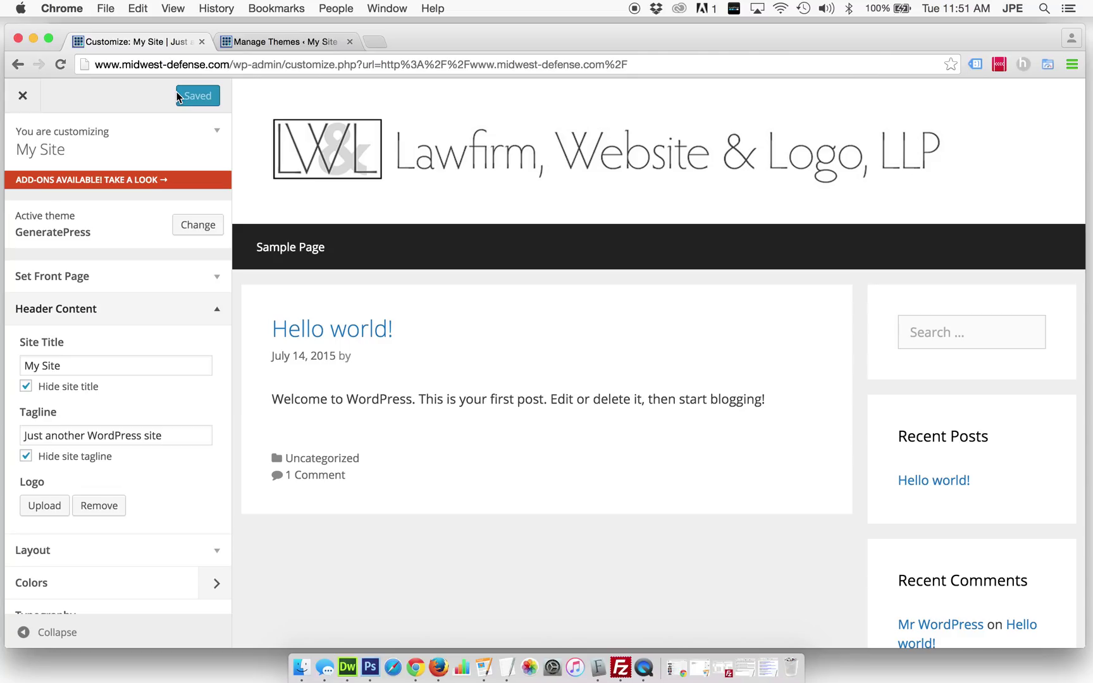
{"action": "left_click", "coordinate": [22, 96]}
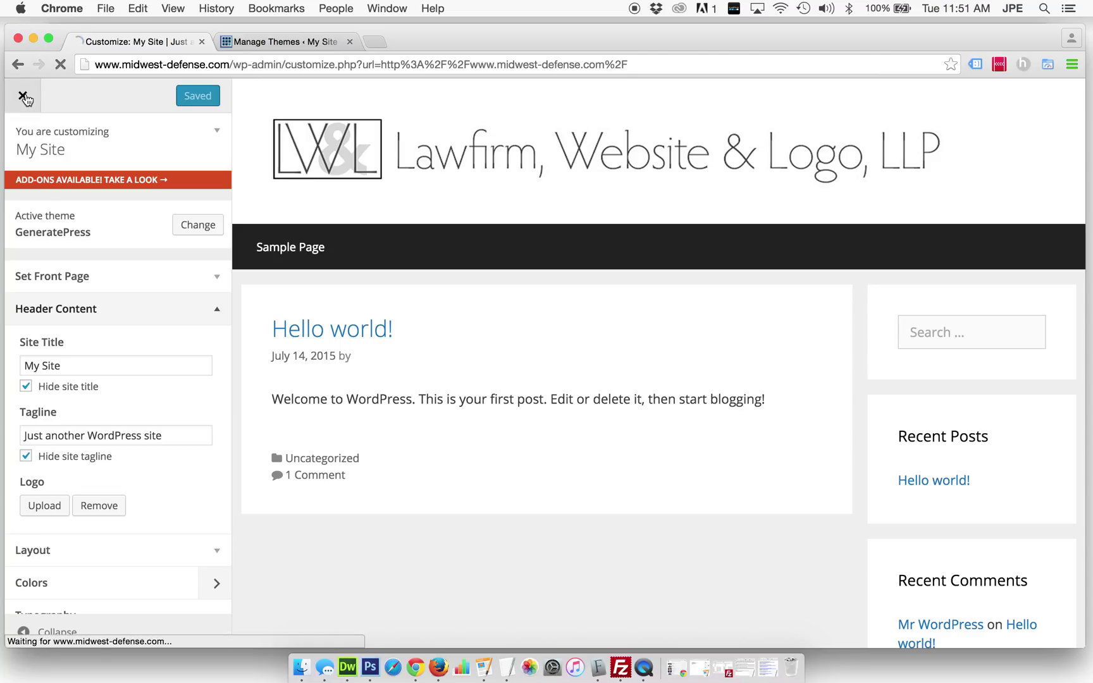
{"action": "left_click", "coordinate": [26, 96]}
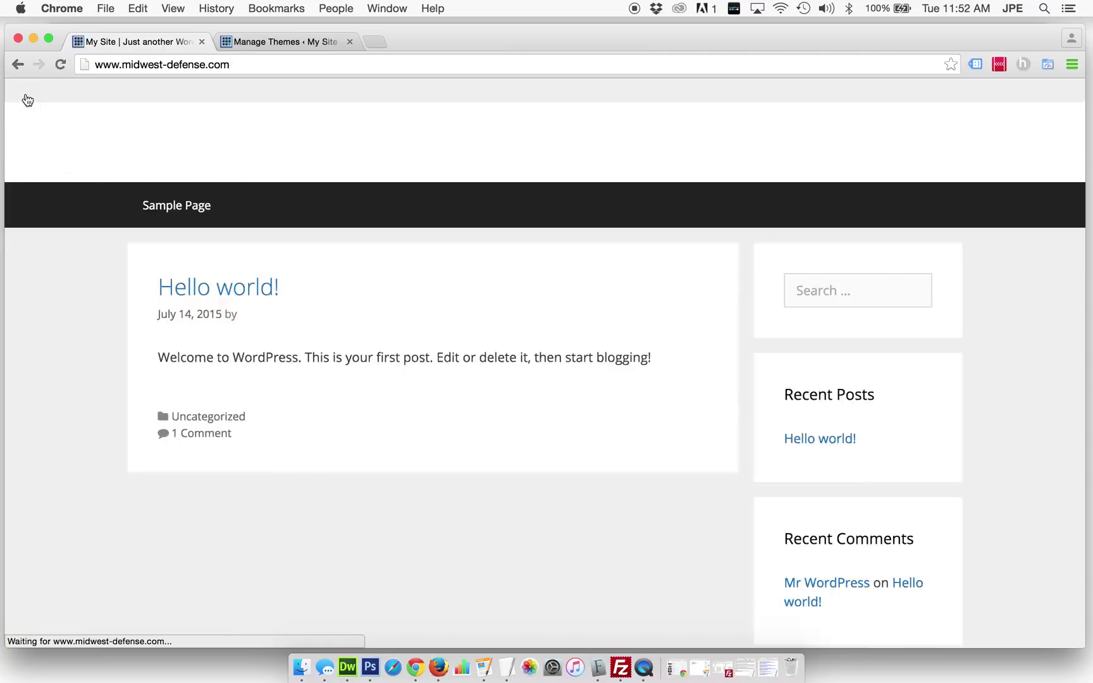